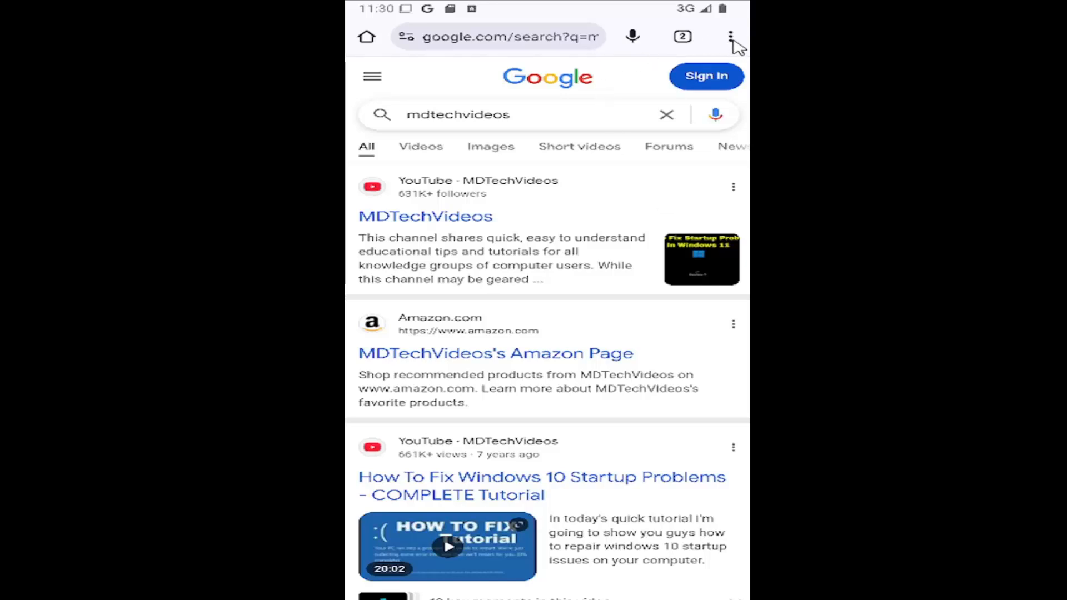
Step: Reach Chrome's Site settings permissions list via the menu and Settings
left_click(731, 35)
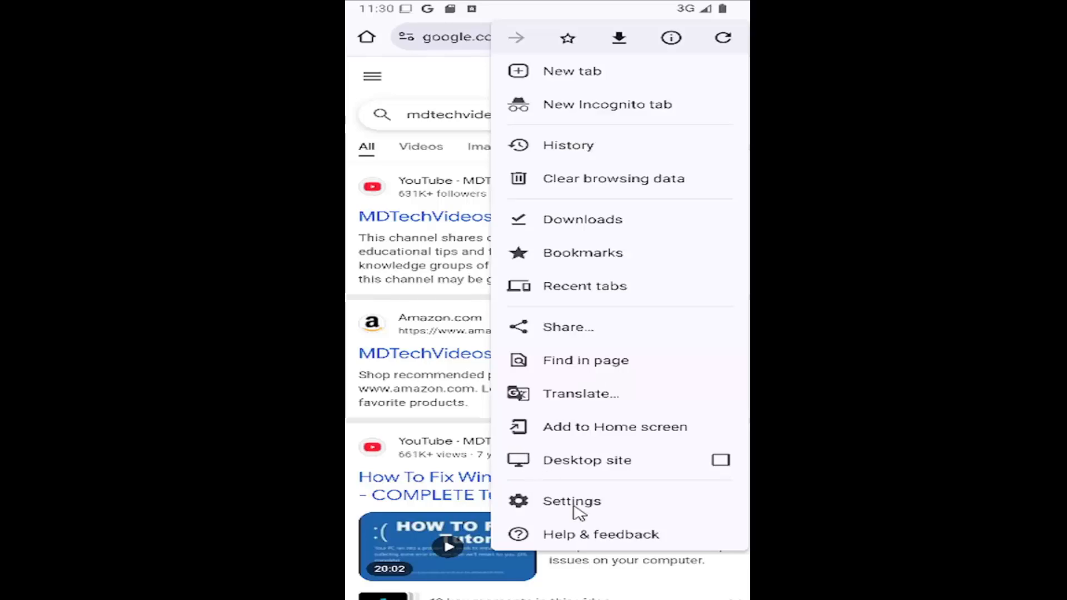
left_click(571, 501)
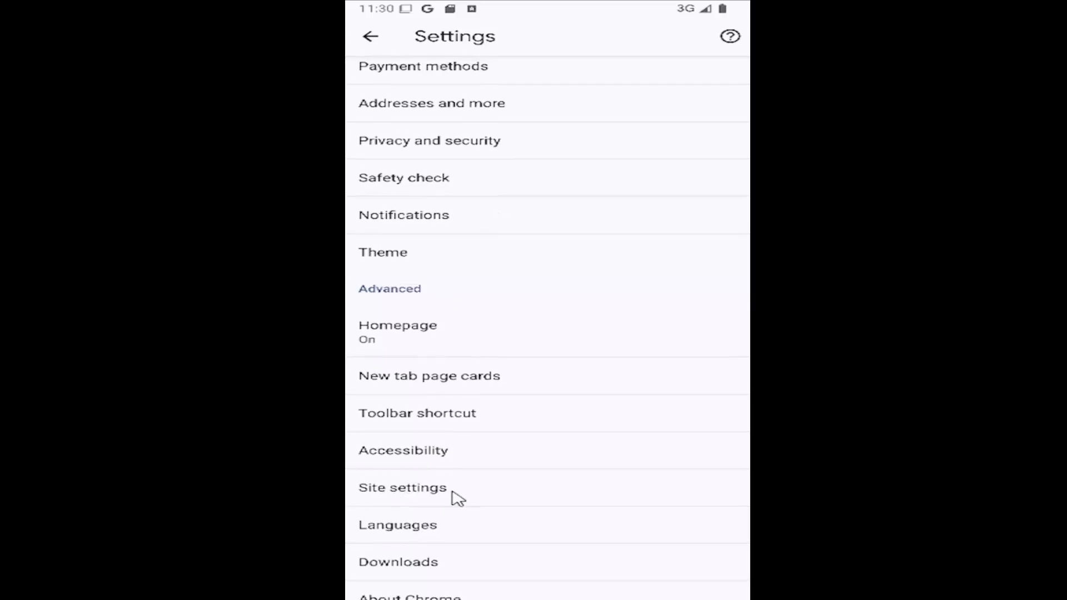
left_click(401, 486)
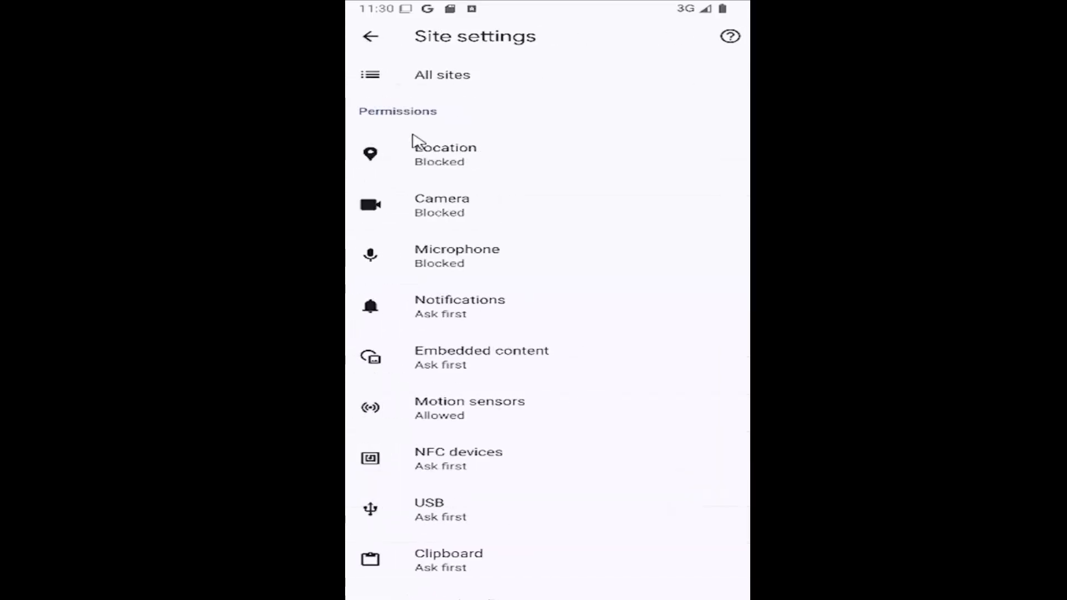
mouse_move(477, 314)
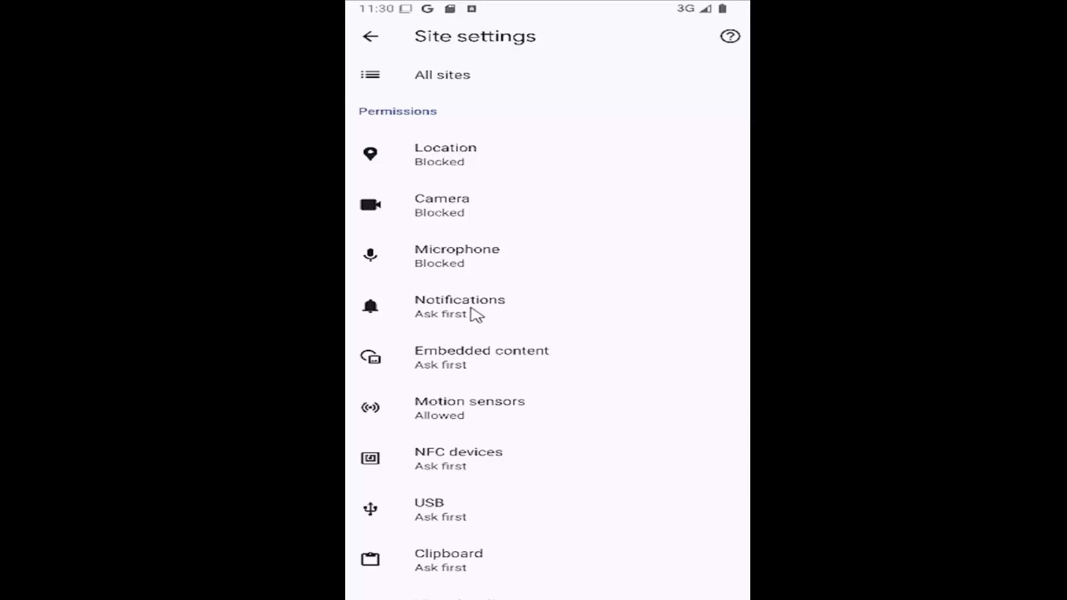
Step: Switch the Notifications permission off so it shows Blocked, then return to the permissions list
left_click(459, 306)
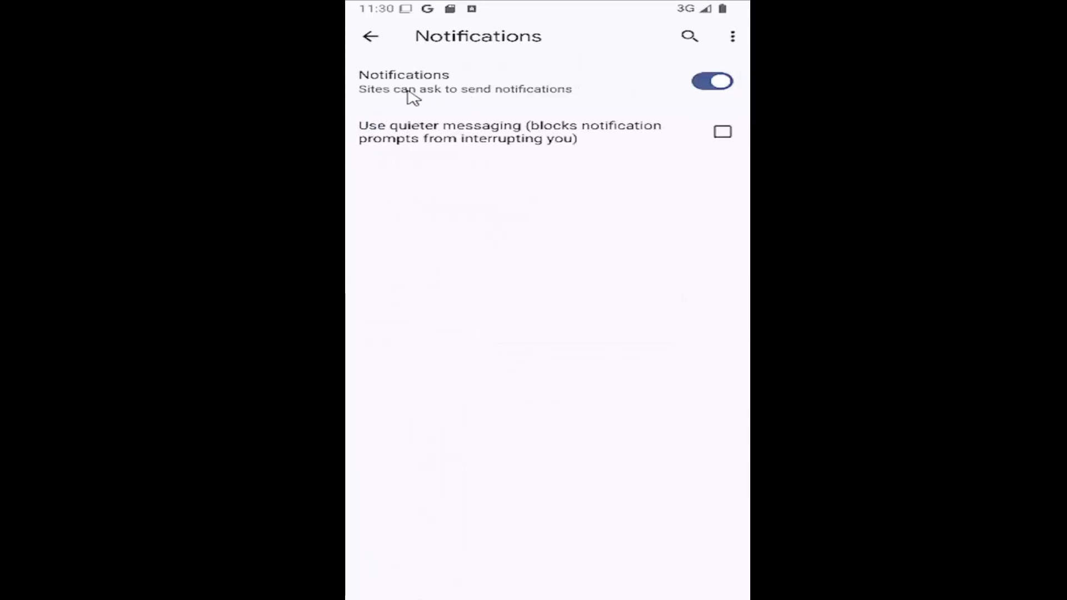
mouse_move(442, 101)
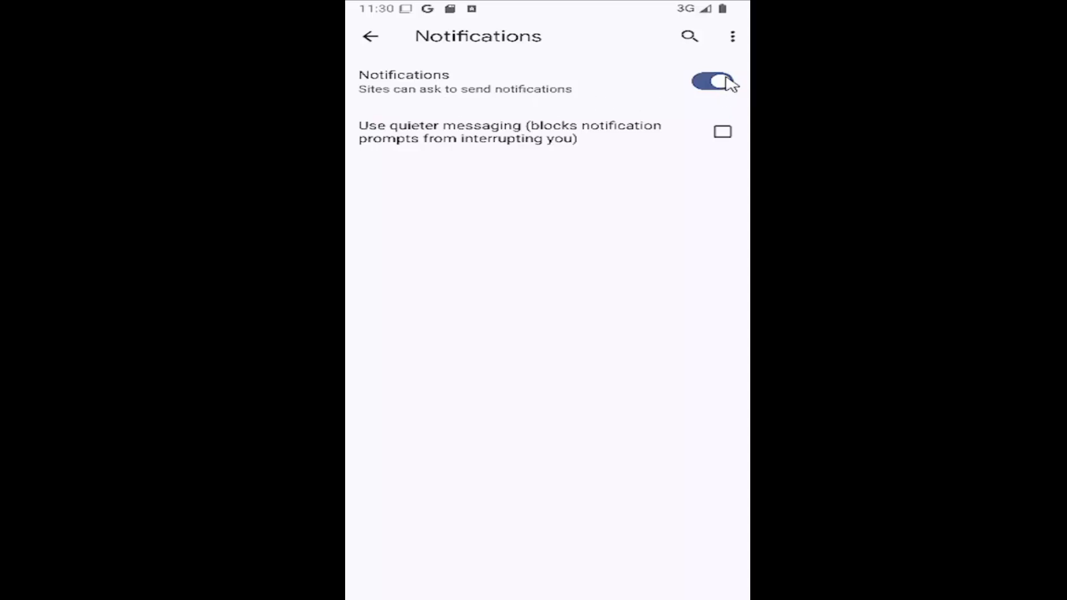
left_click(711, 81)
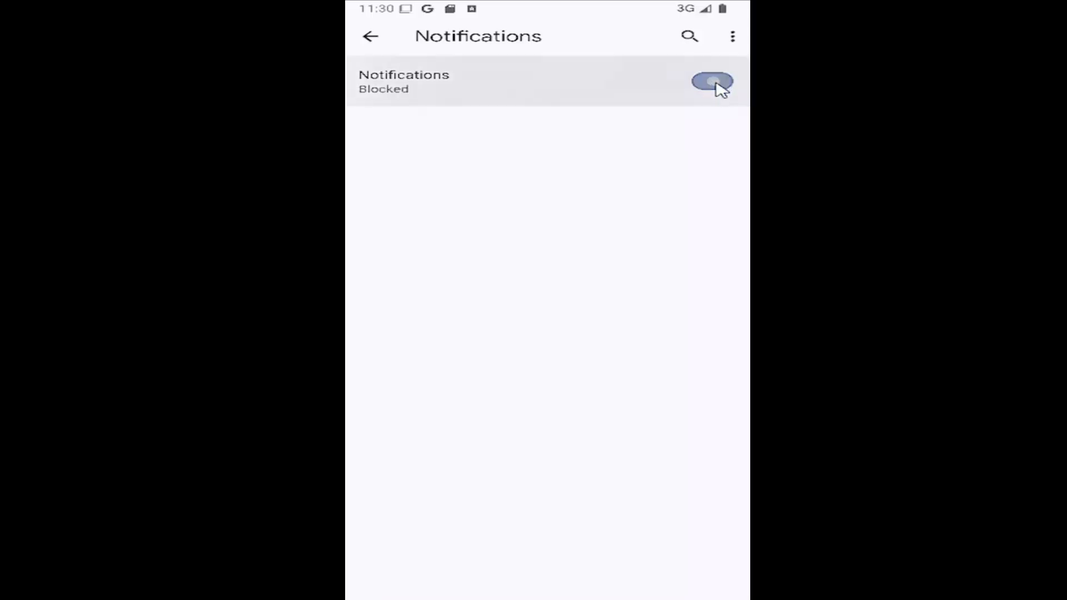
left_click(711, 81)
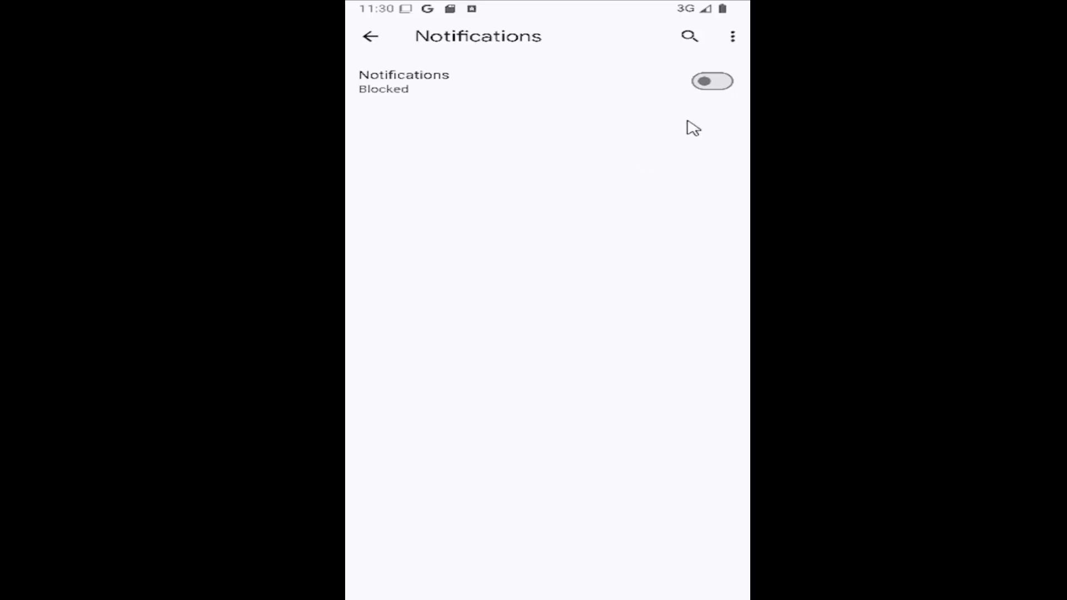
left_click(369, 36)
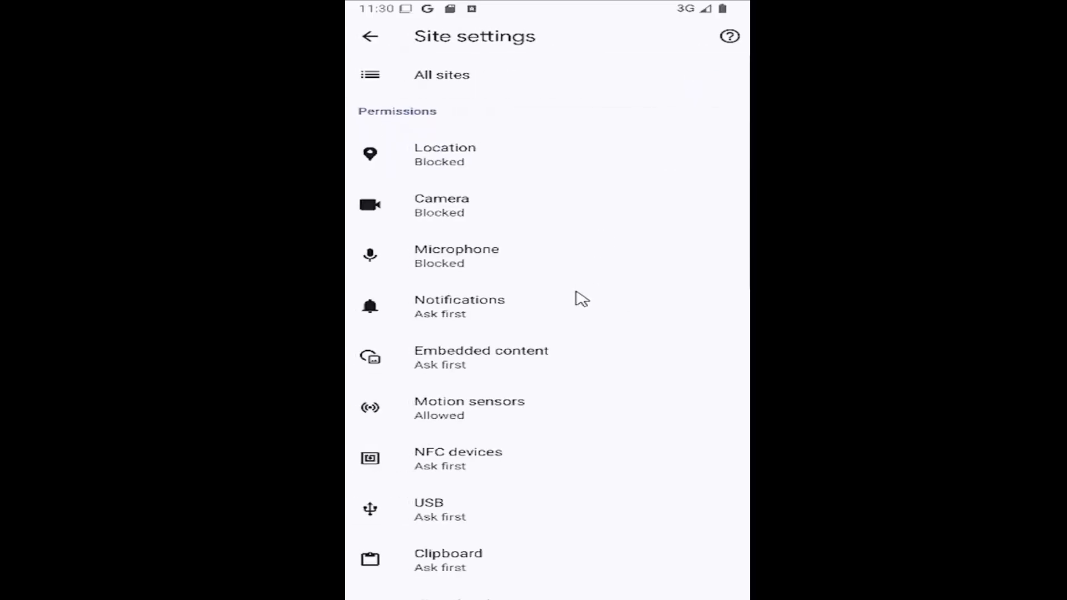